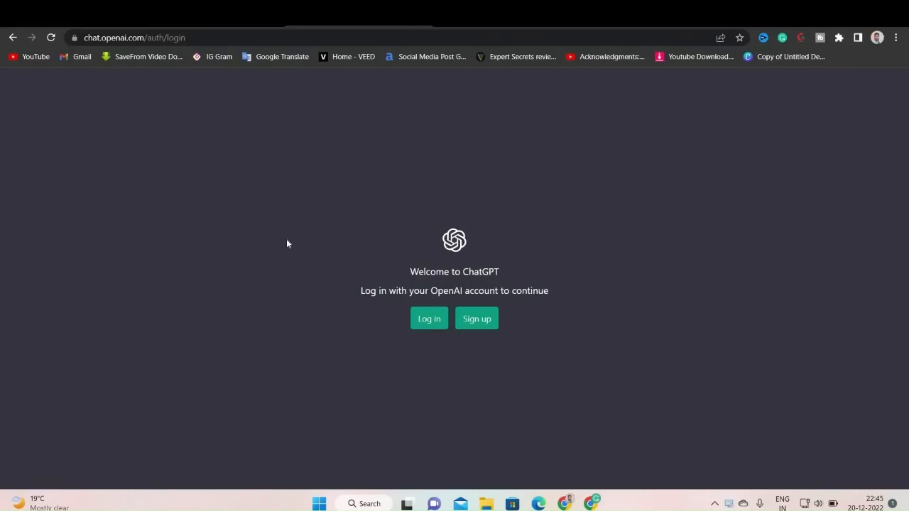
mouse_move(329, 339)
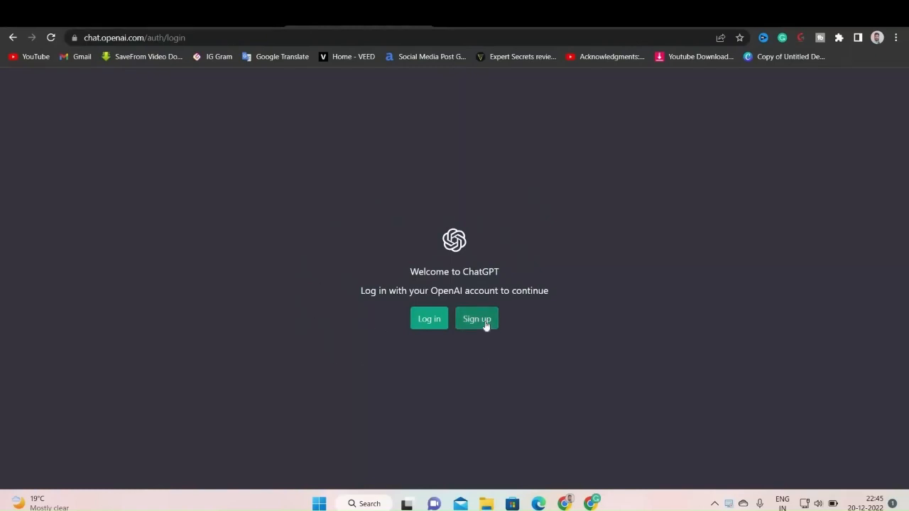
mouse_move(368, 385)
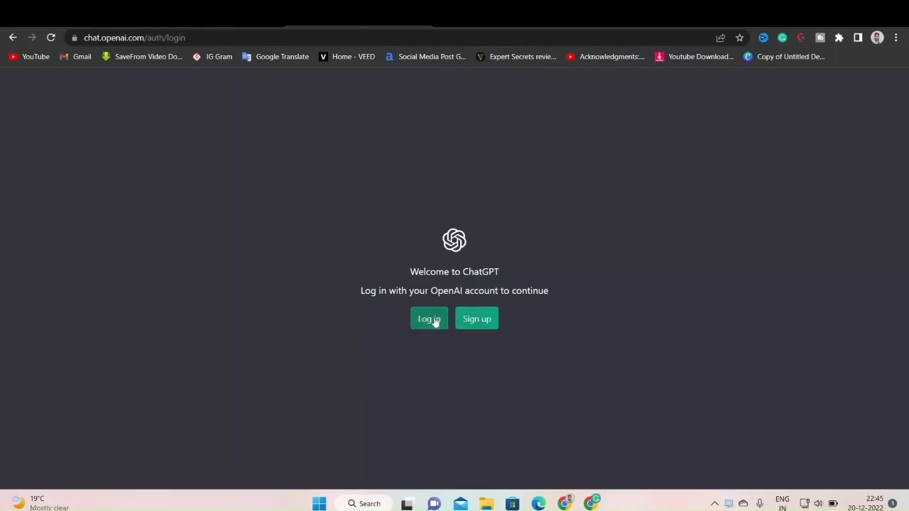
Step: Start logging in to ChatGPT from the welcome page to reach sign-in options
click(428, 318)
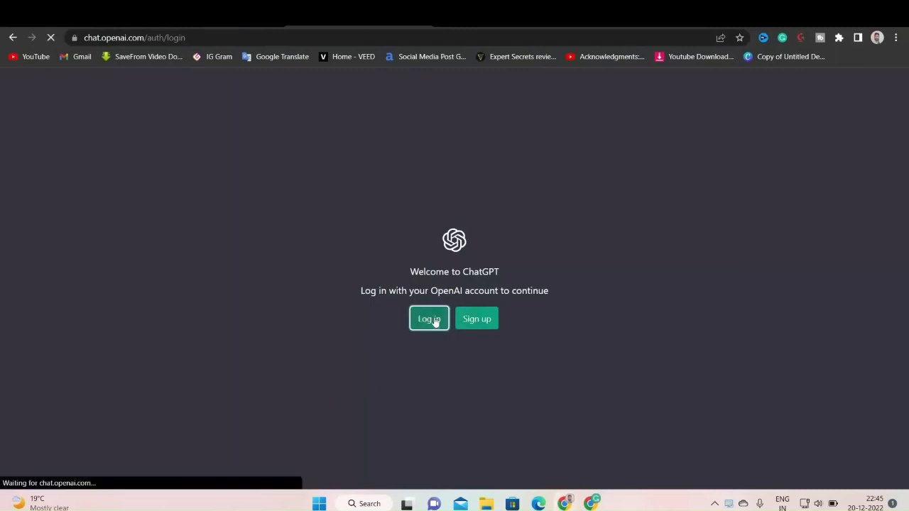
click(429, 319)
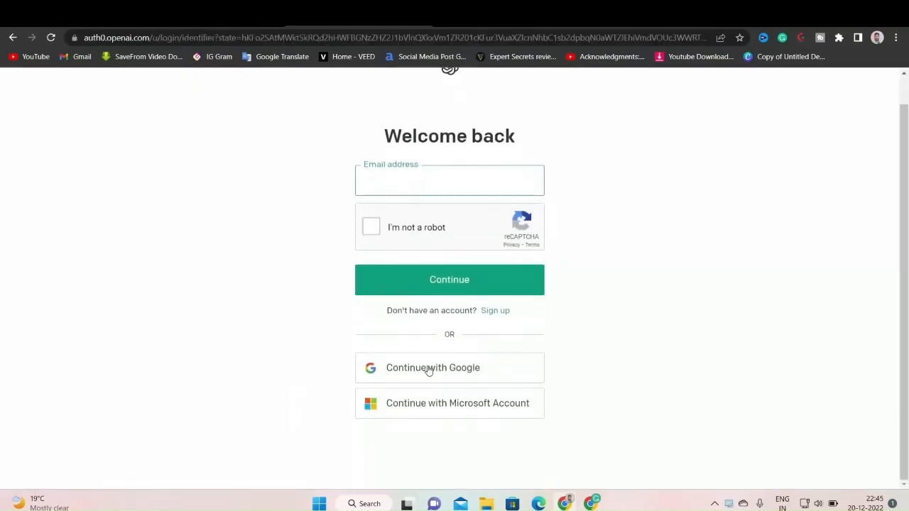
mouse_move(433, 368)
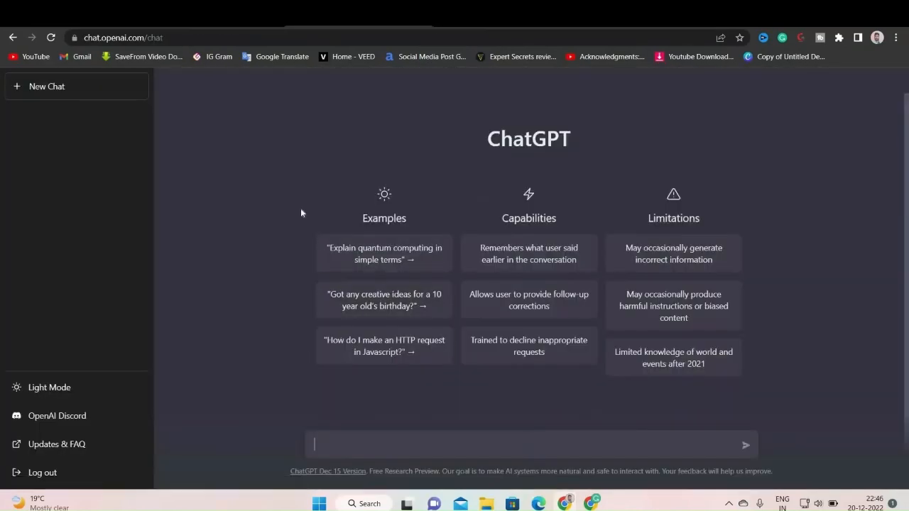
mouse_move(486, 141)
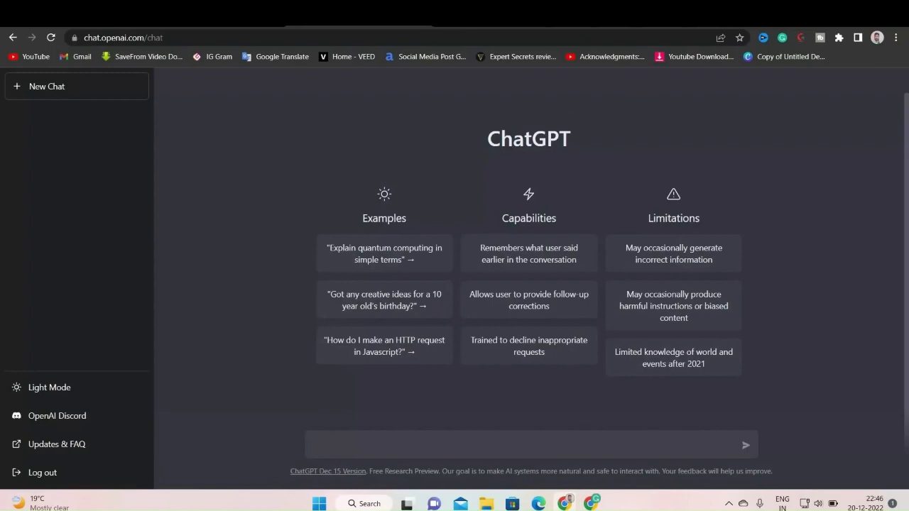
mouse_move(355, 216)
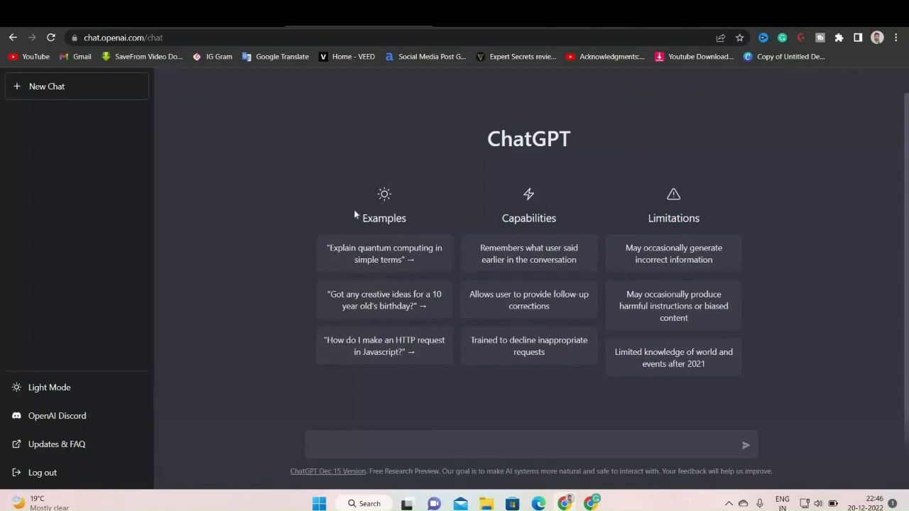
mouse_move(384, 253)
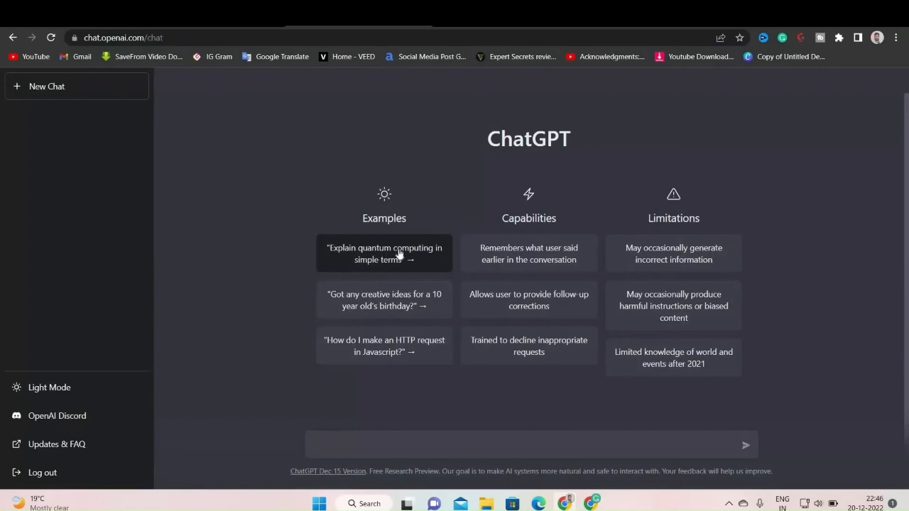
mouse_move(429, 262)
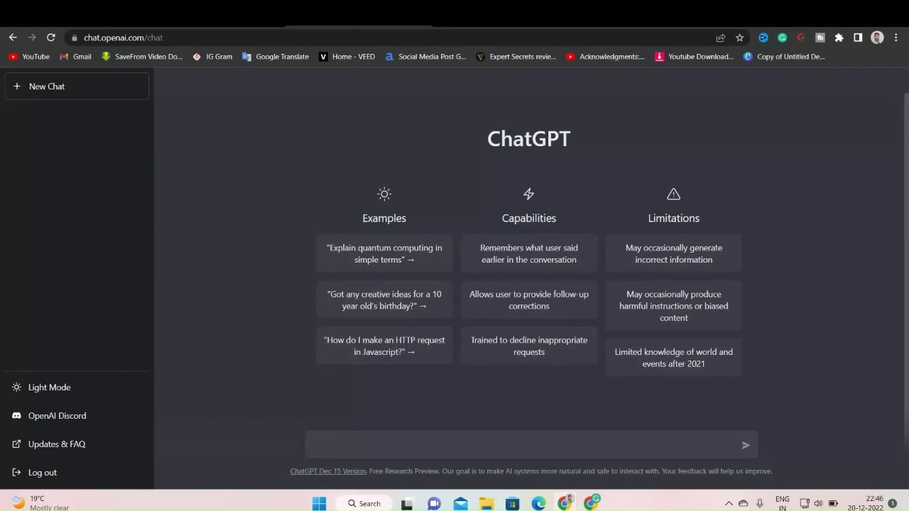
mouse_move(623, 244)
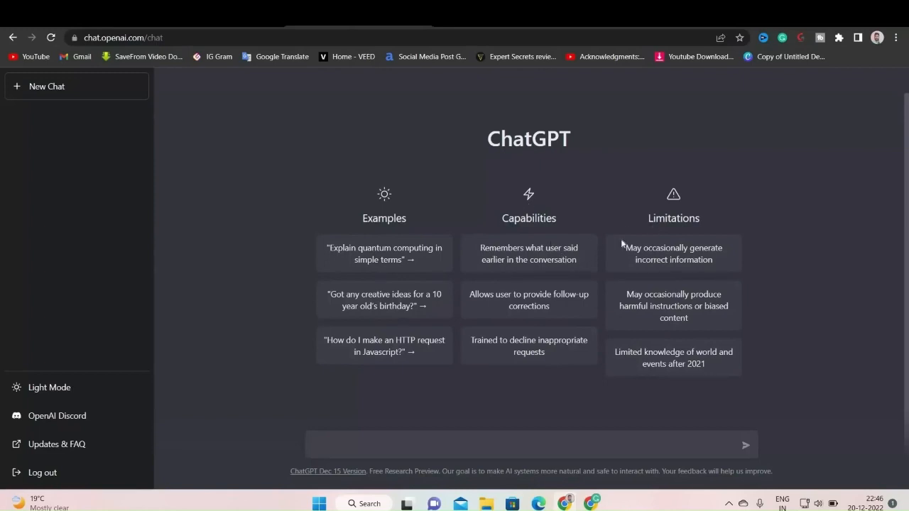
mouse_move(726, 264)
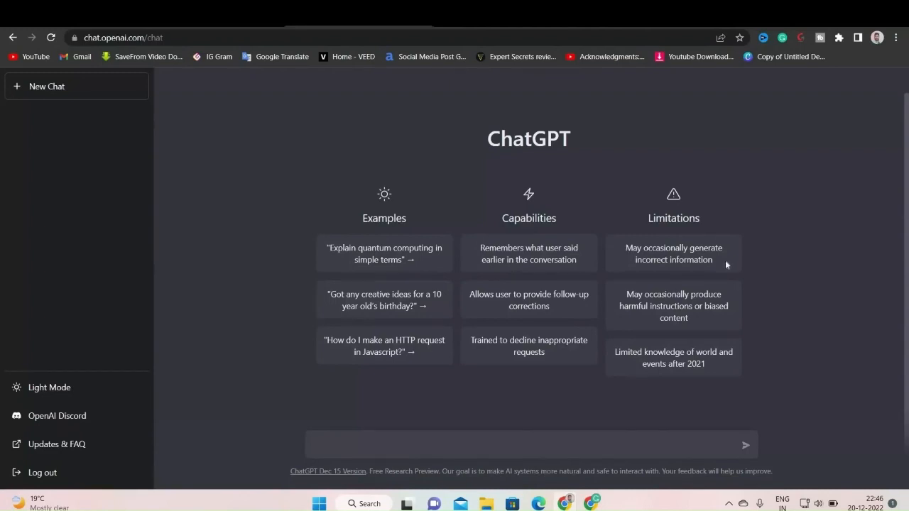
mouse_move(670, 206)
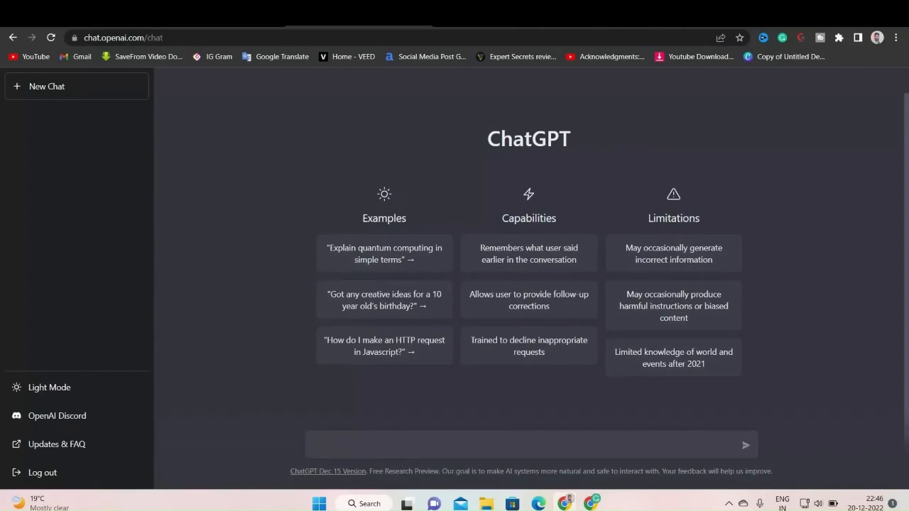
Step: Send ChatGPT 'Create a video script on how to make money with freelancing?'
text(Create a video script on how to make money with freelancing?)
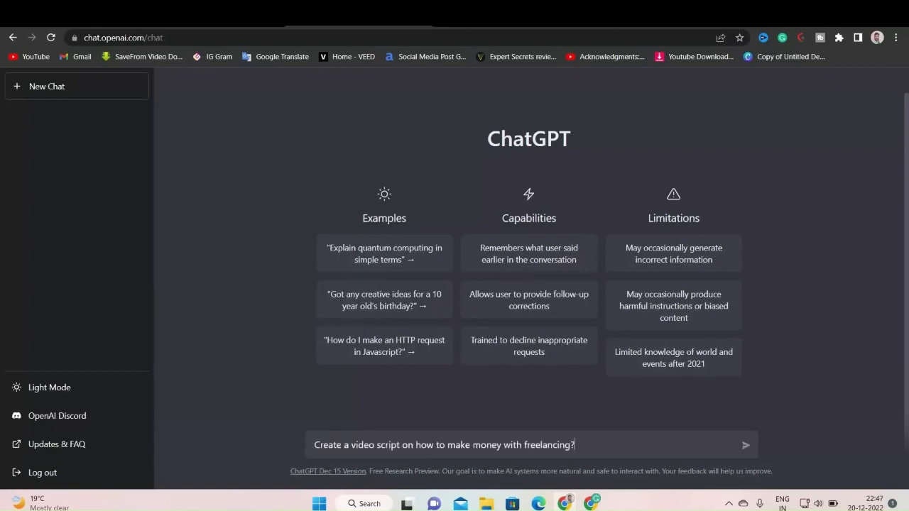
click(746, 446)
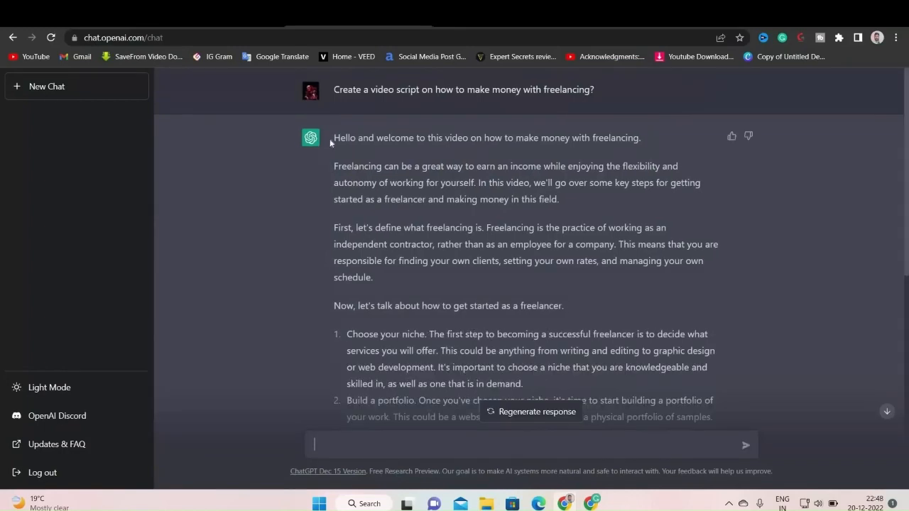
drag(334, 138, 378, 182)
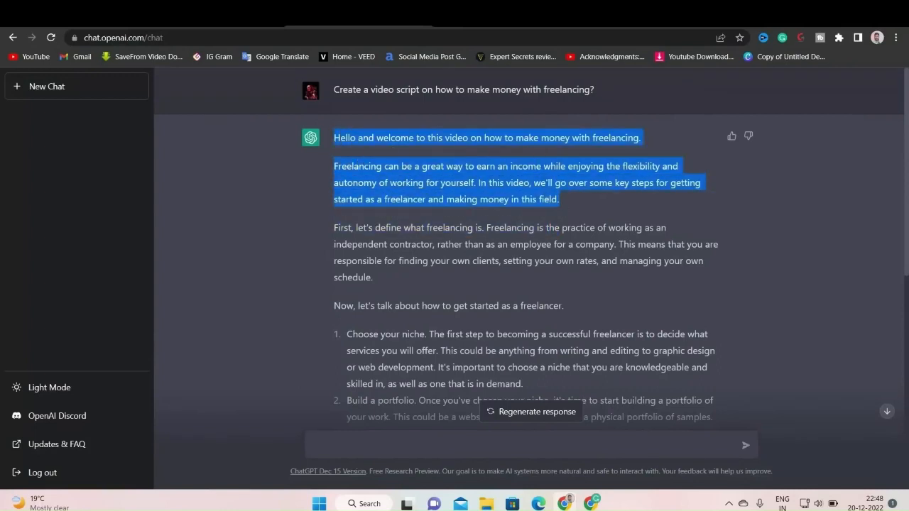
click(477, 152)
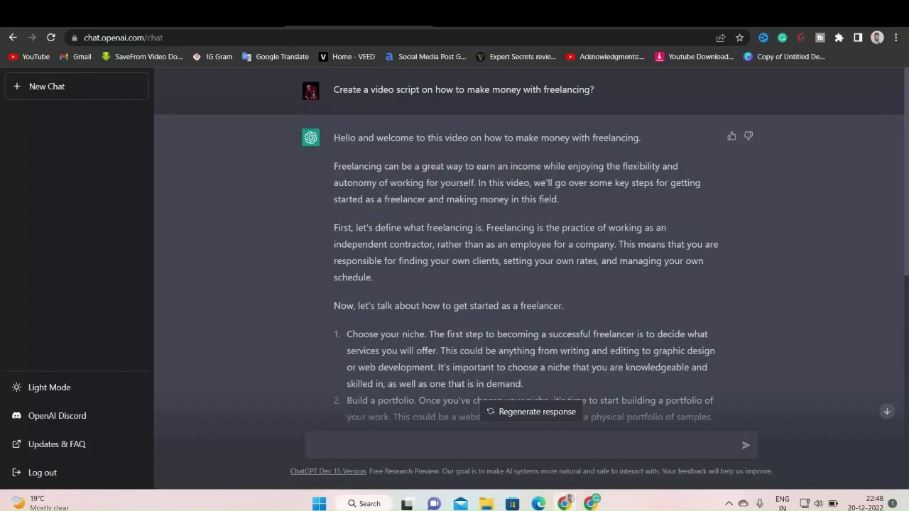
scroll(down, 3)
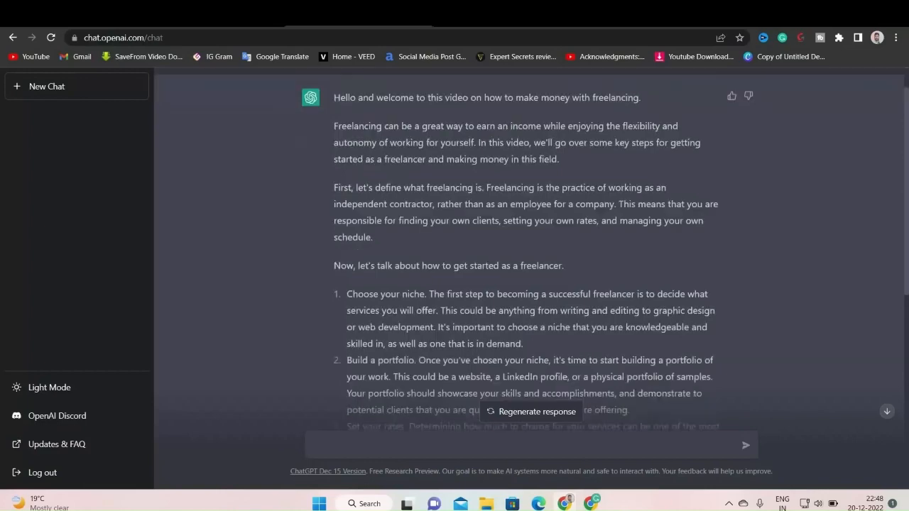
scroll(down, 3)
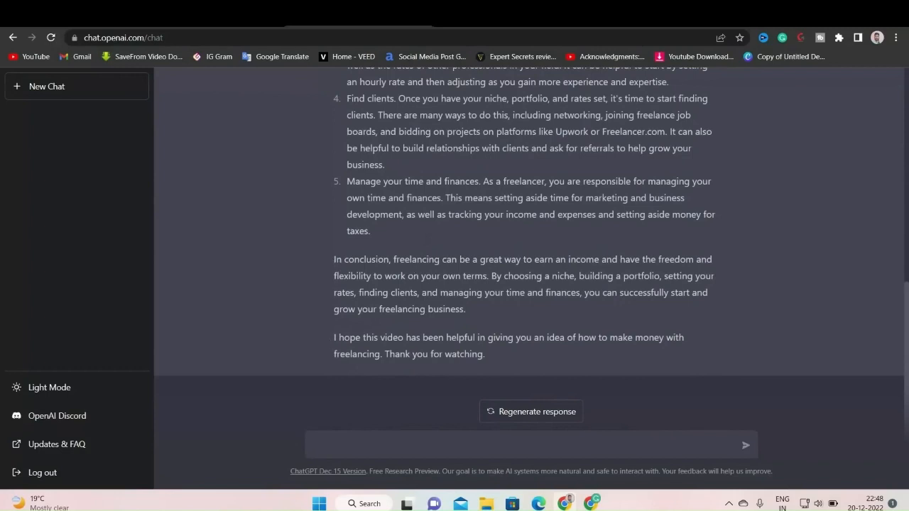
mouse_move(646, 268)
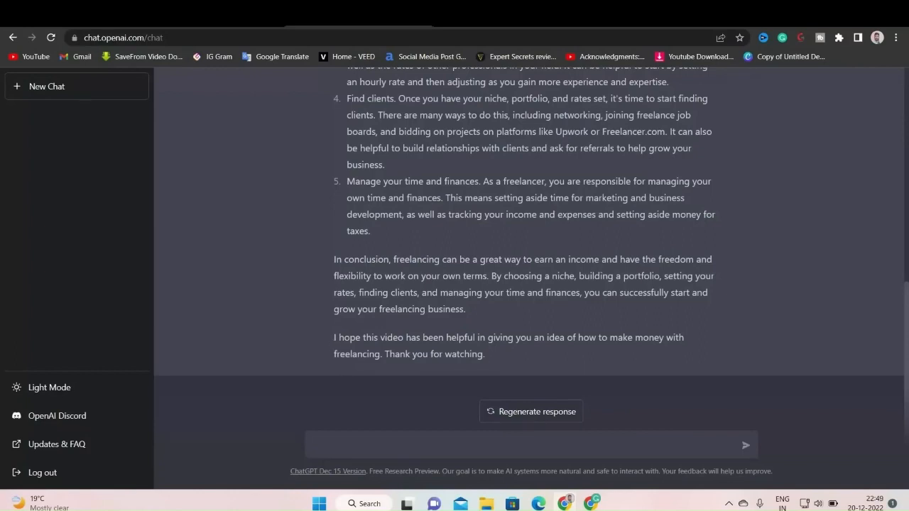
drag(334, 337, 379, 338)
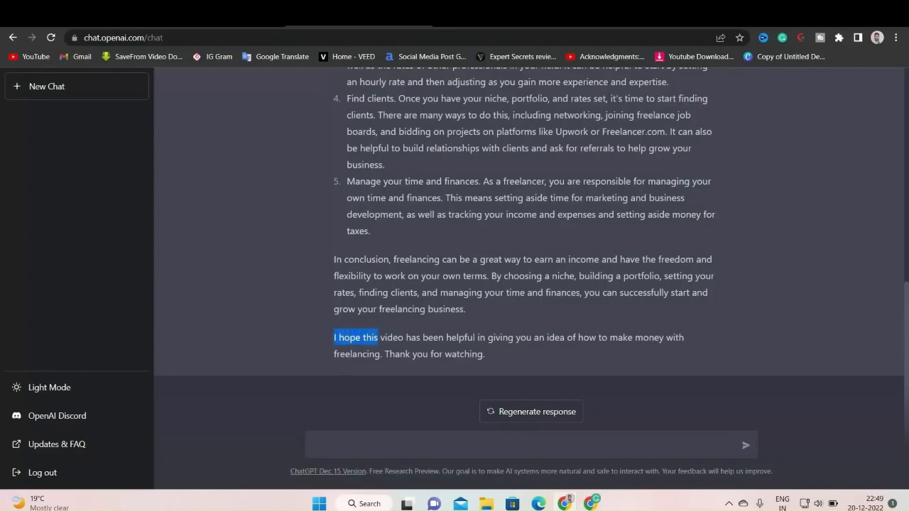
drag(334, 337, 510, 337)
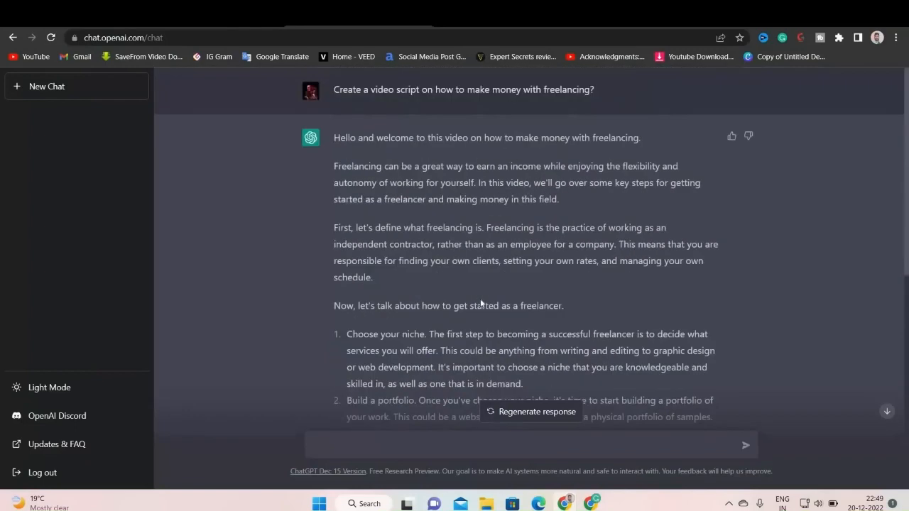
Step: Send the Psychology Of Money script request and scroll through the generated summary script
scroll(down, 3)
text(Create a video script for a book summary of Psychology Of Money By Morgan Housel)
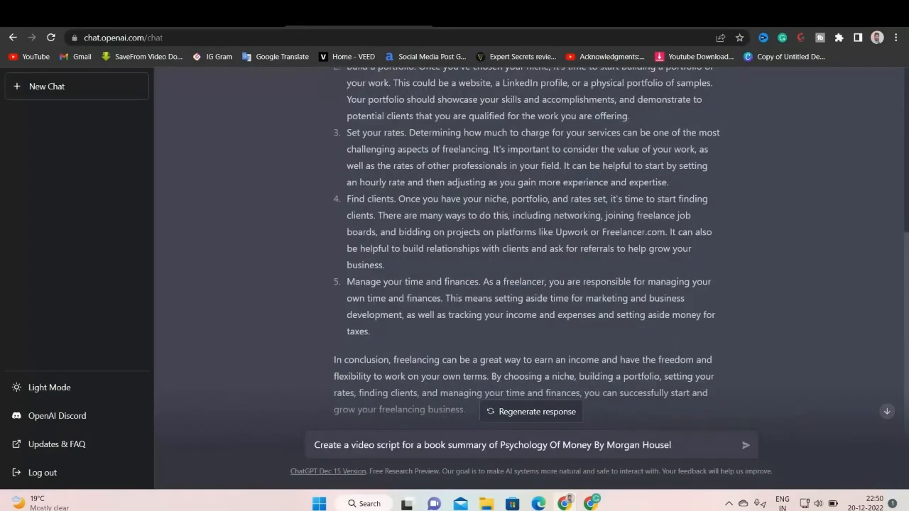
click(746, 445)
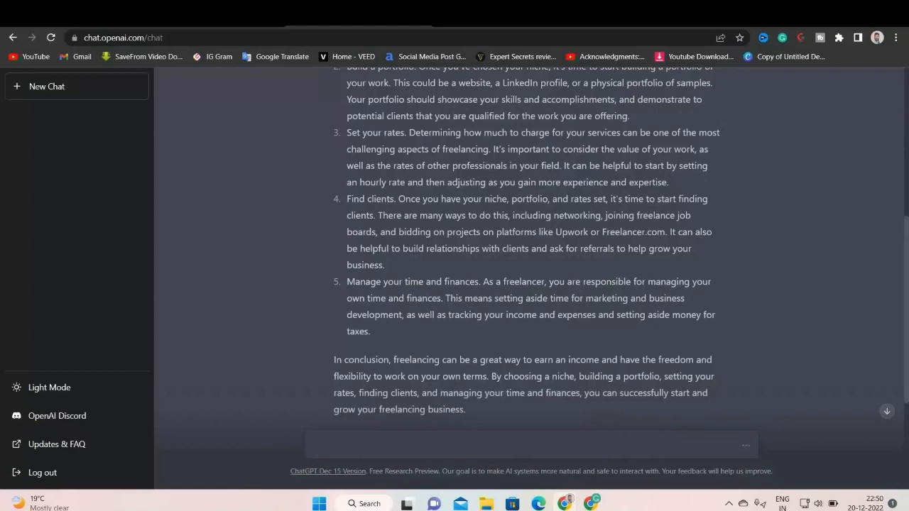
scroll(down, 3)
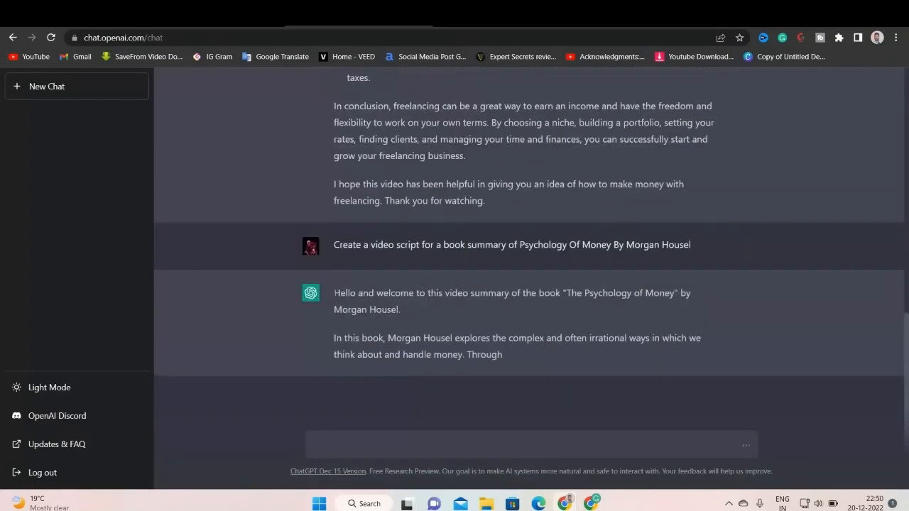
scroll(down, 3)
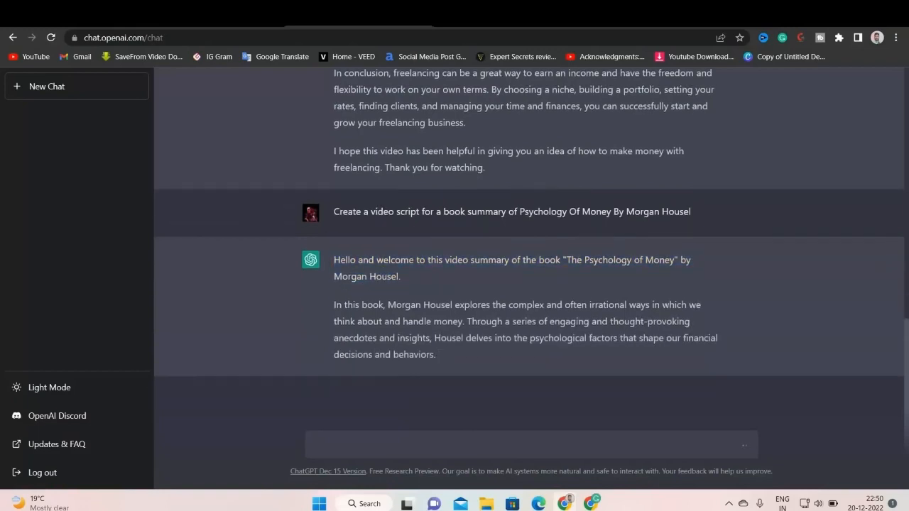
scroll(down, 3)
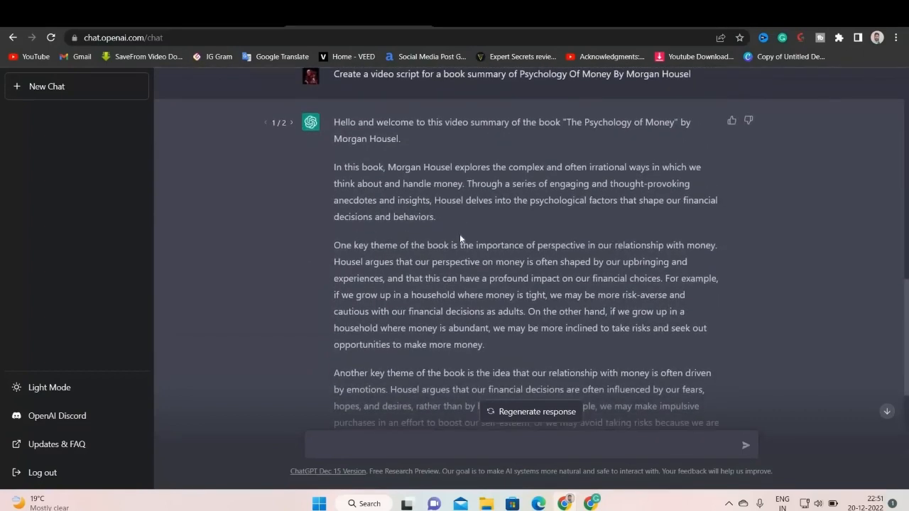
scroll(down, 3)
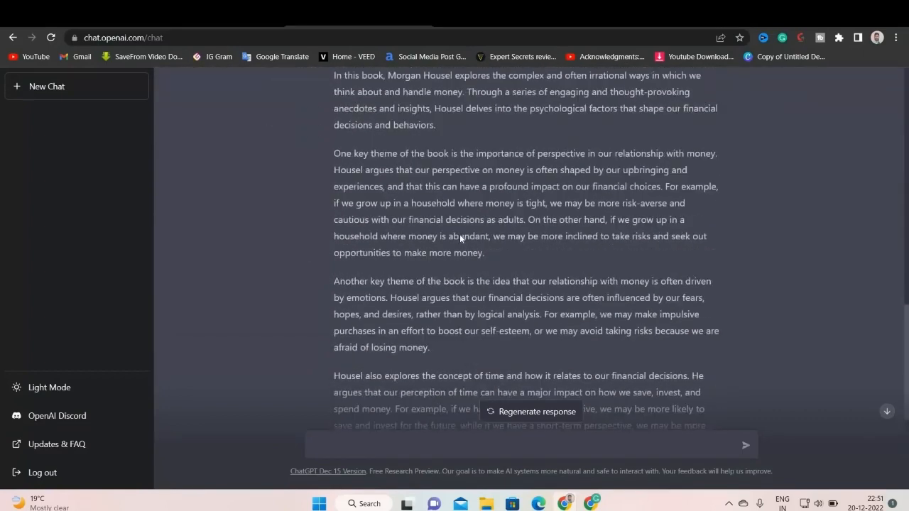
click(534, 412)
text(Show me python codes to create a)
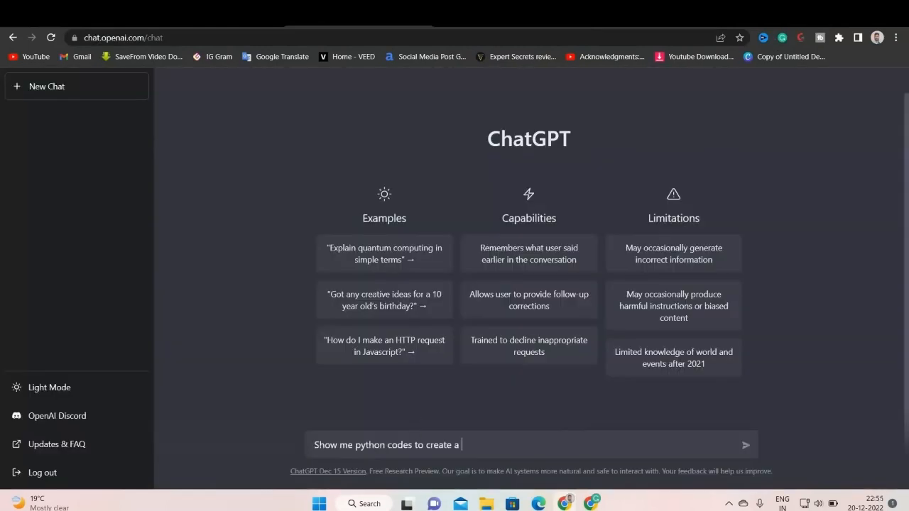
Step: Finish the Python chatbot code request and scroll through the returned code and explanation
text(chatb)
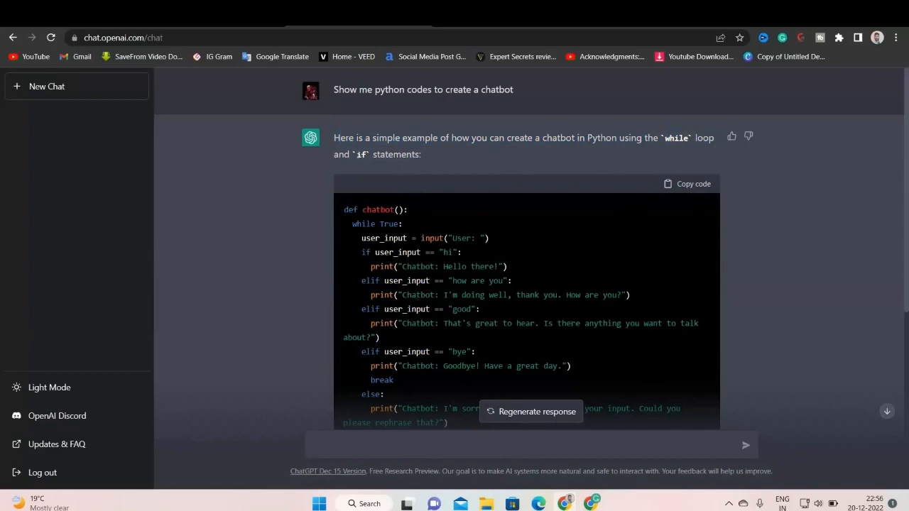
scroll(down, 3)
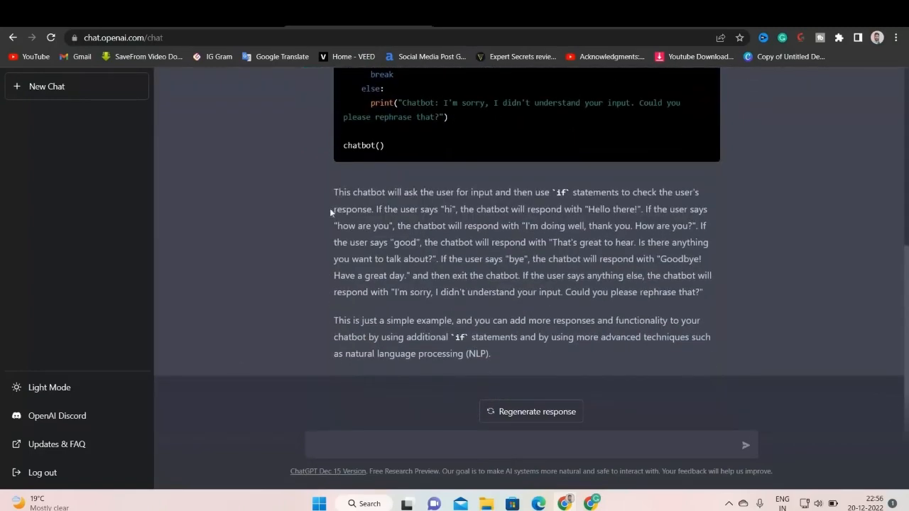
drag(334, 209, 418, 209)
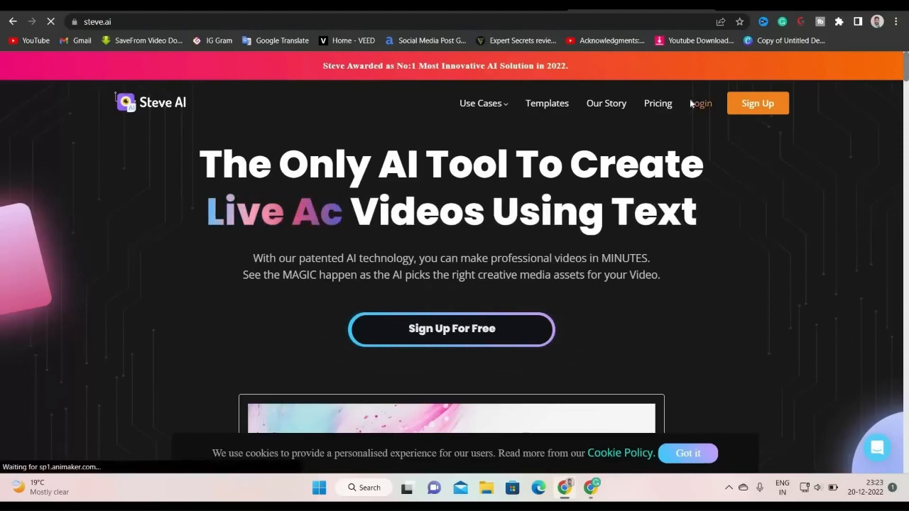
Step: Log in to steve.ai using the Google account
click(700, 103)
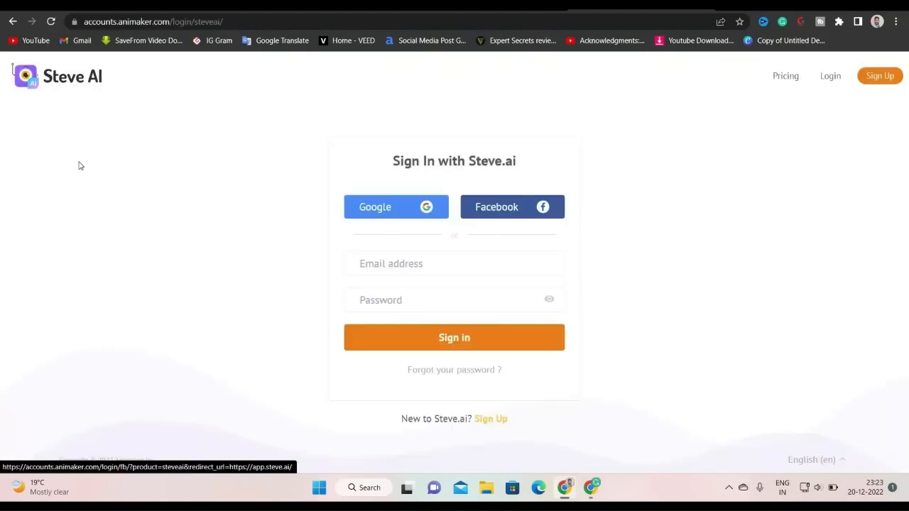
mouse_move(383, 213)
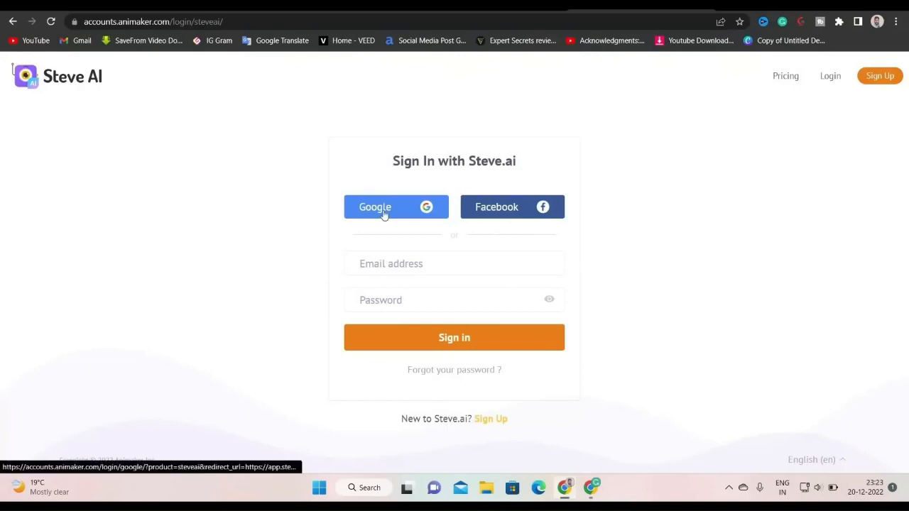
click(396, 207)
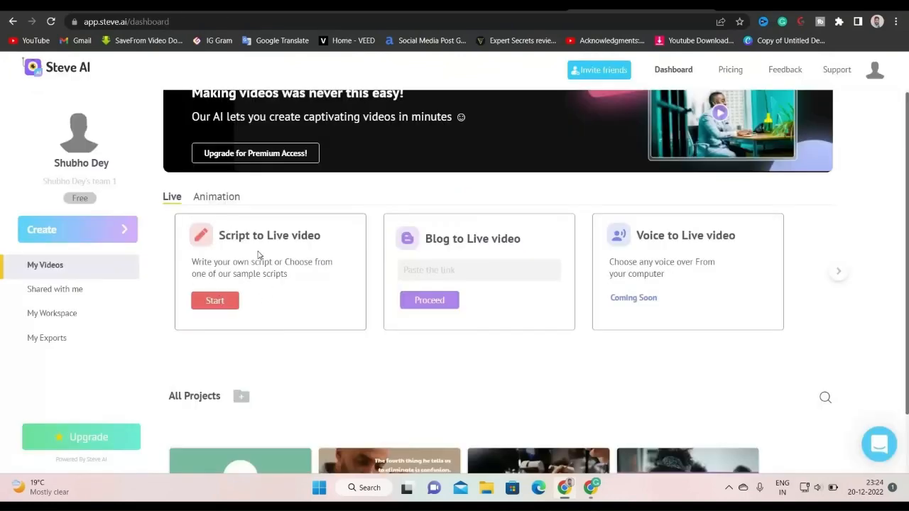
mouse_move(301, 240)
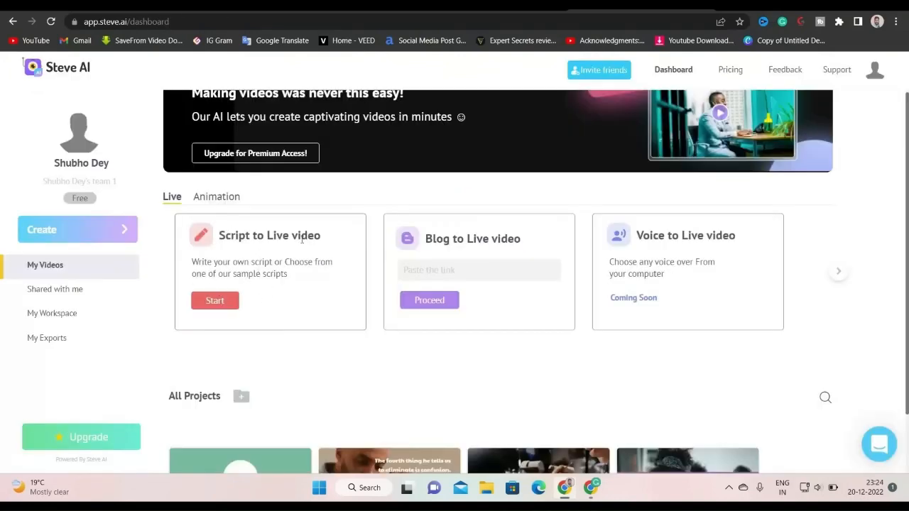
mouse_move(465, 256)
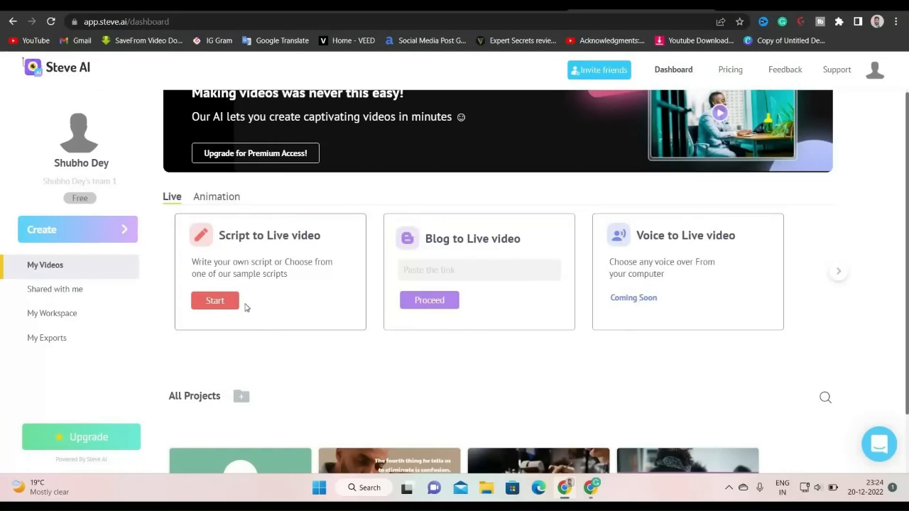
mouse_move(229, 304)
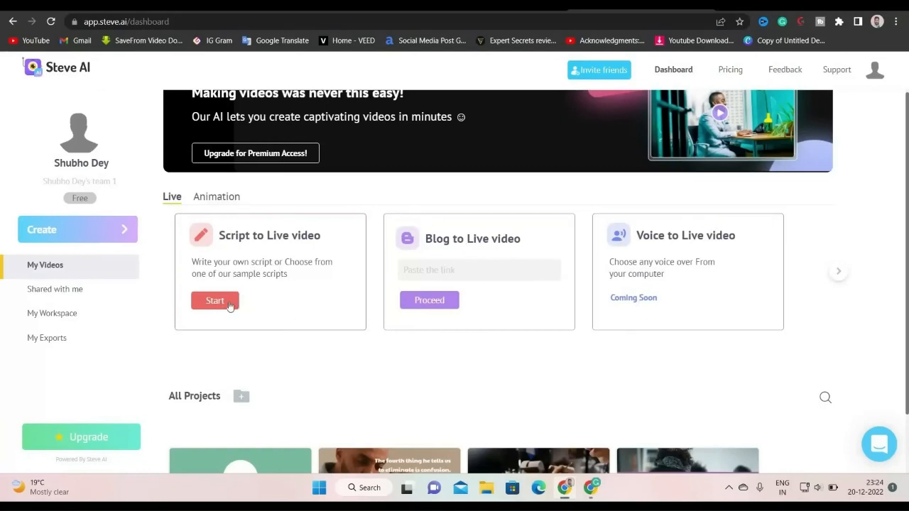
Step: Create a Script to Live video on 'freelancing' with free media and voice-over, then generate narration
click(214, 300)
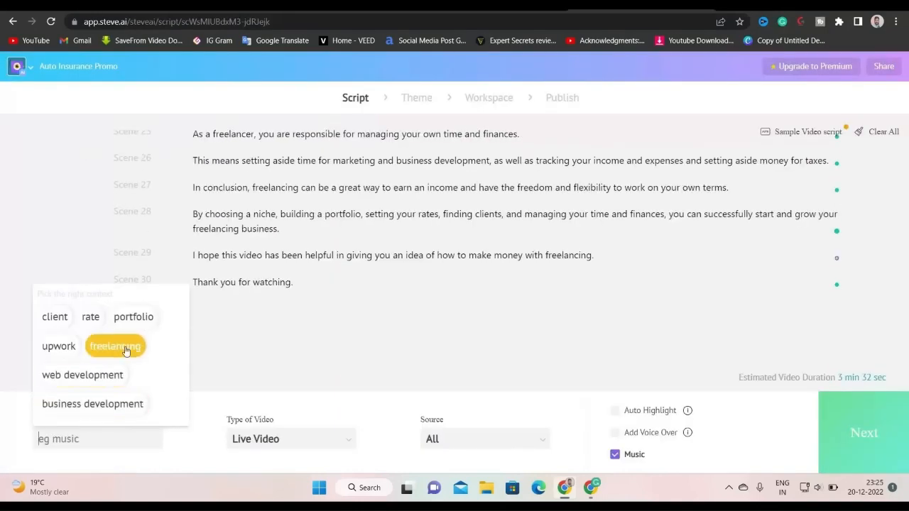
click(485, 438)
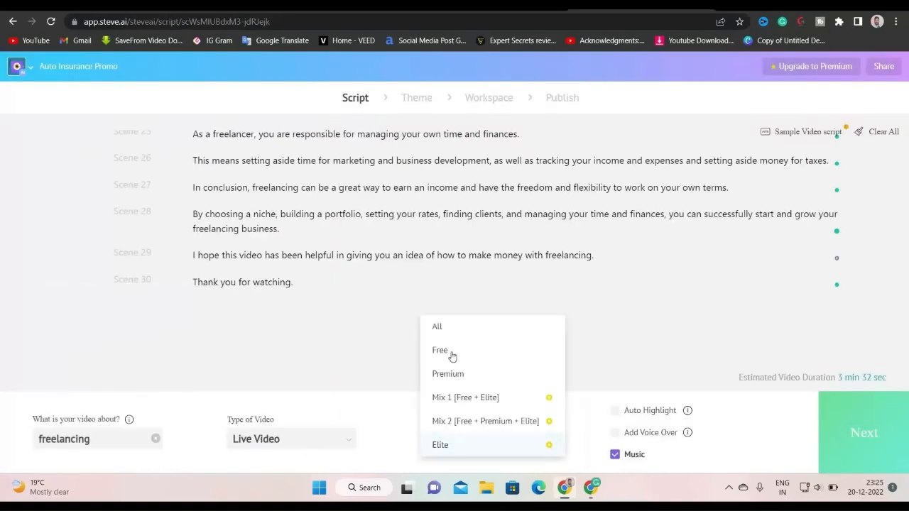
click(440, 350)
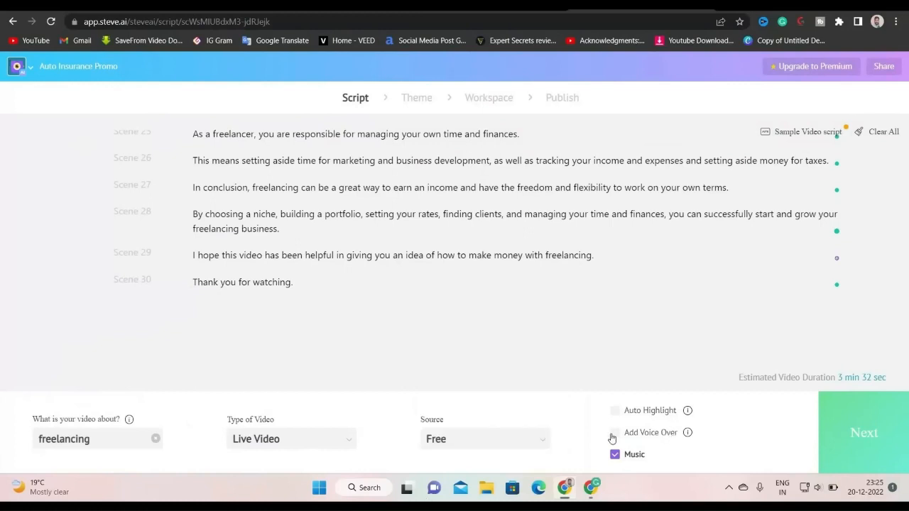
click(615, 432)
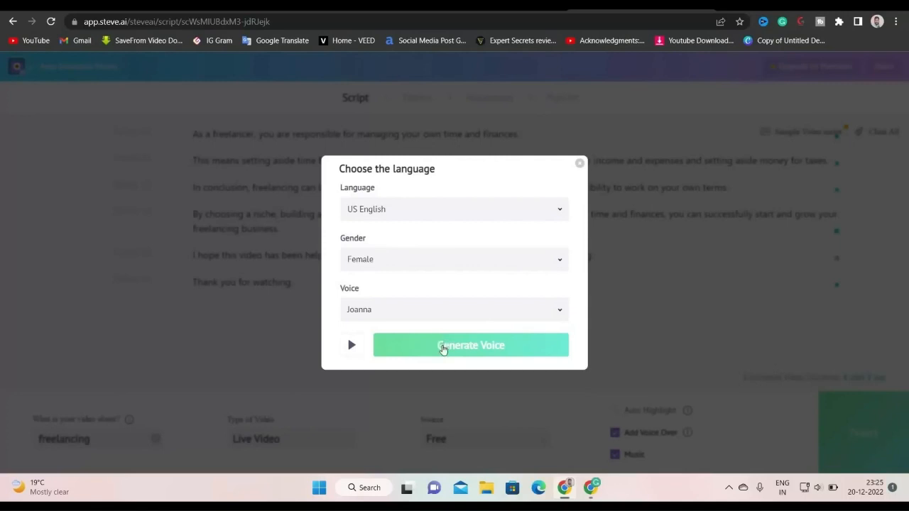
click(471, 346)
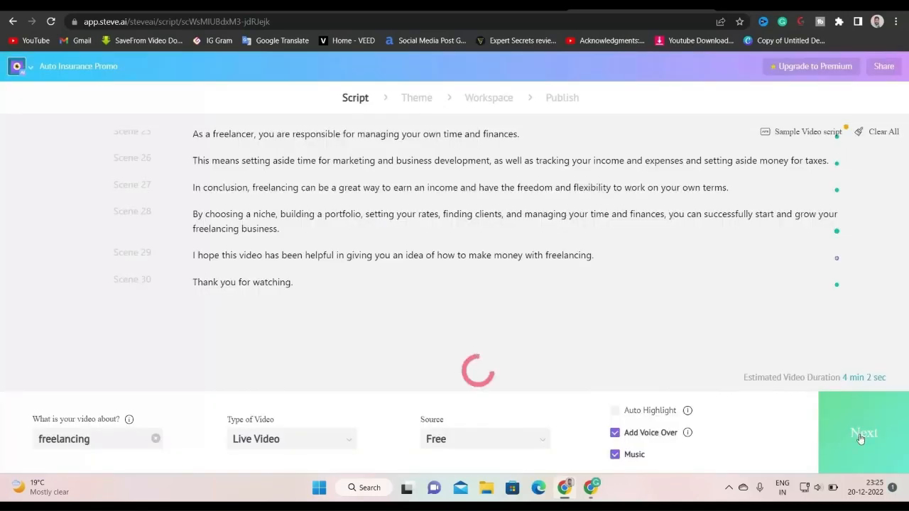
Step: Confirm the design style and open Scene 1 in the workspace preview
click(864, 433)
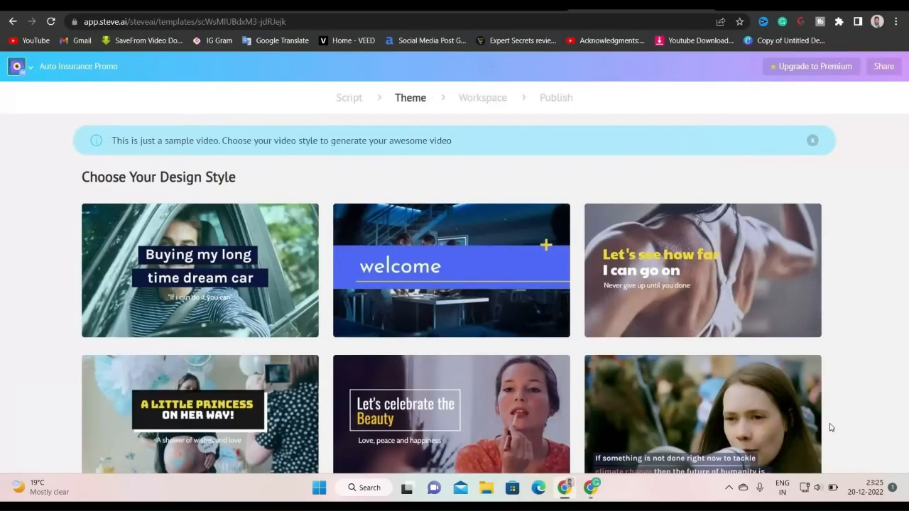
click(451, 270)
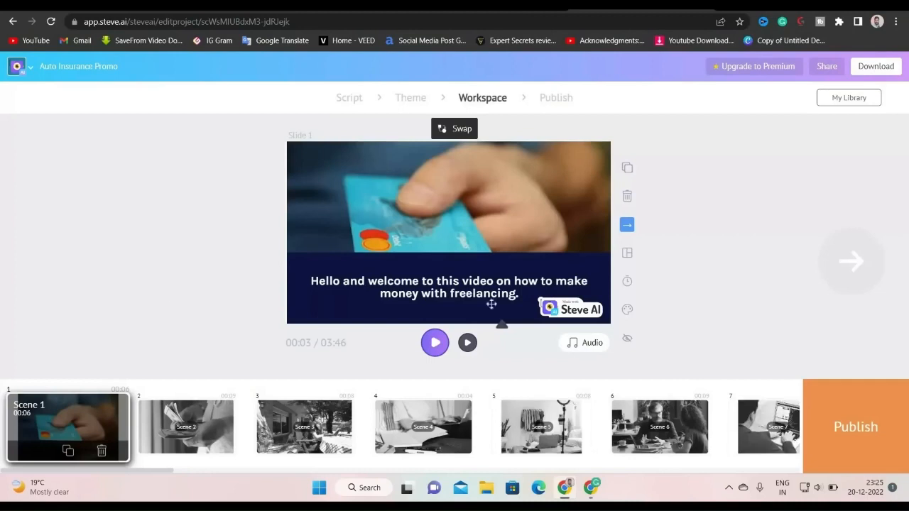
click(434, 342)
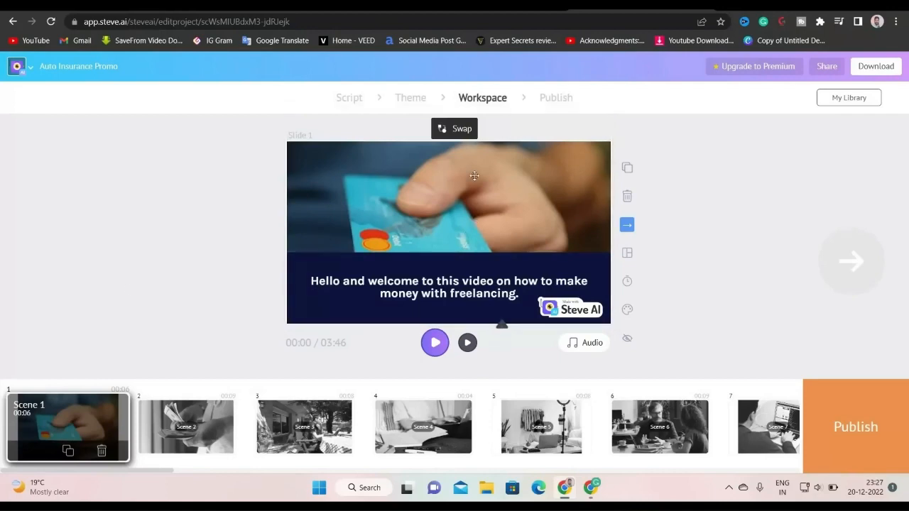
Step: Swap the first scene's clip for a laptop-on-desk image and hide its caption
click(454, 129)
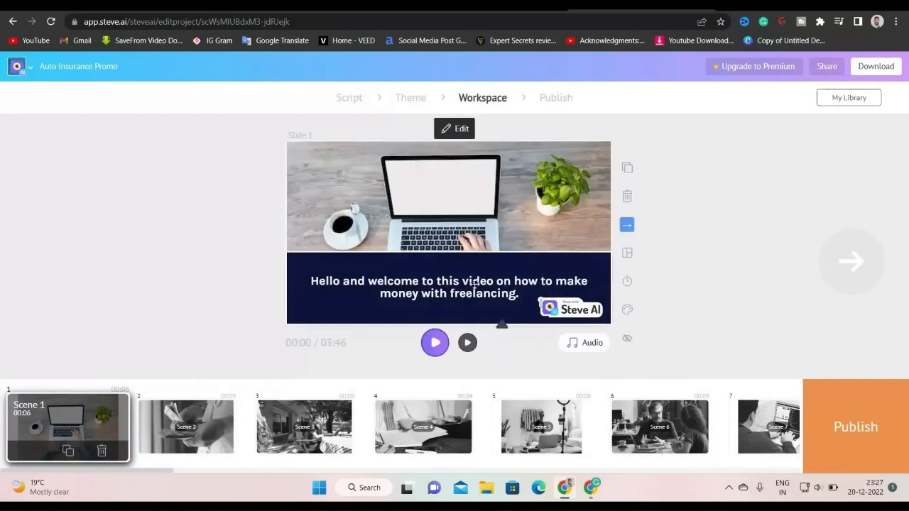
mouse_move(627, 338)
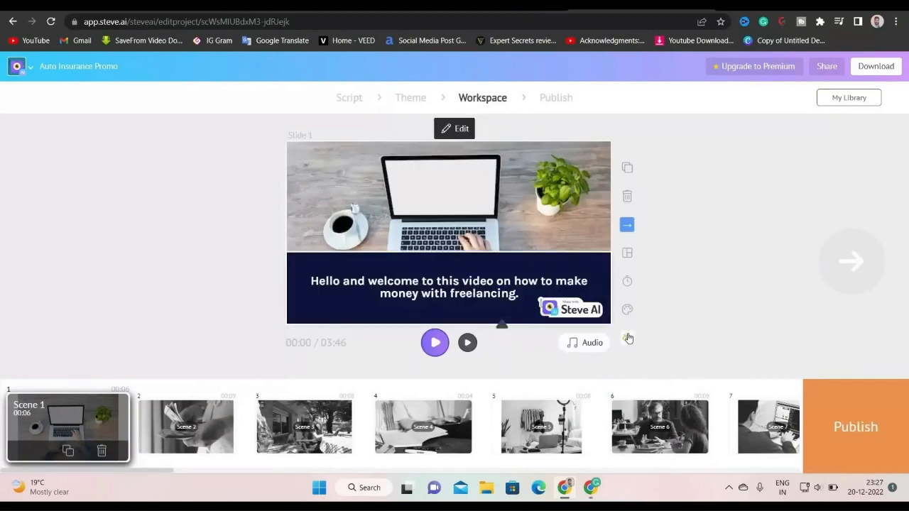
click(627, 338)
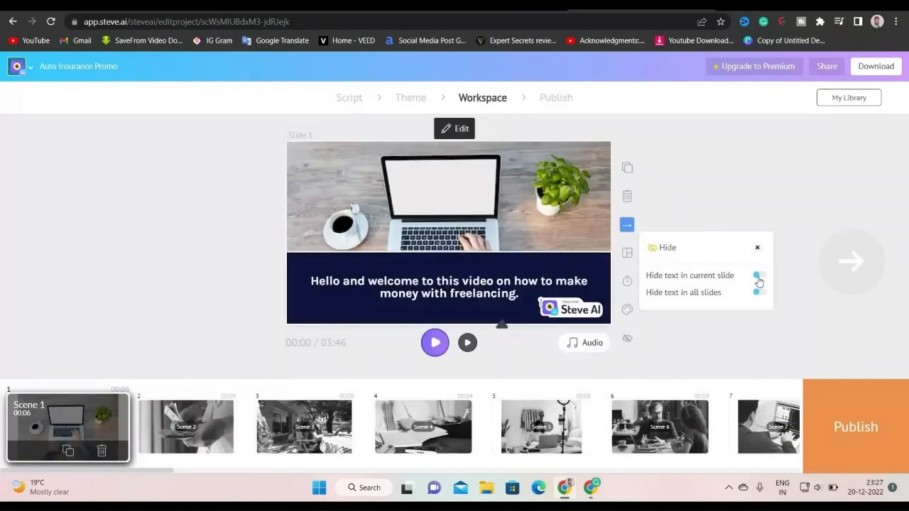
click(760, 276)
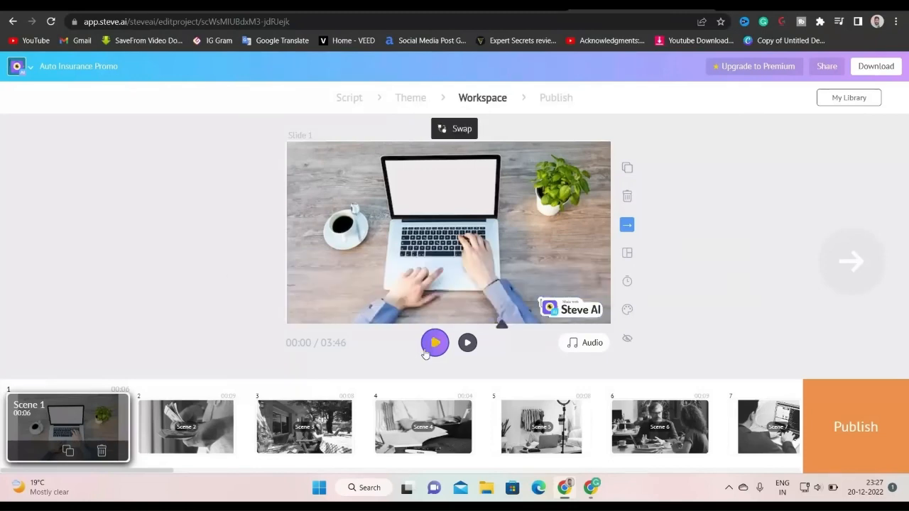
Step: Preview the captionless scene, toggle hiding text on all slides, and review the audio
click(434, 343)
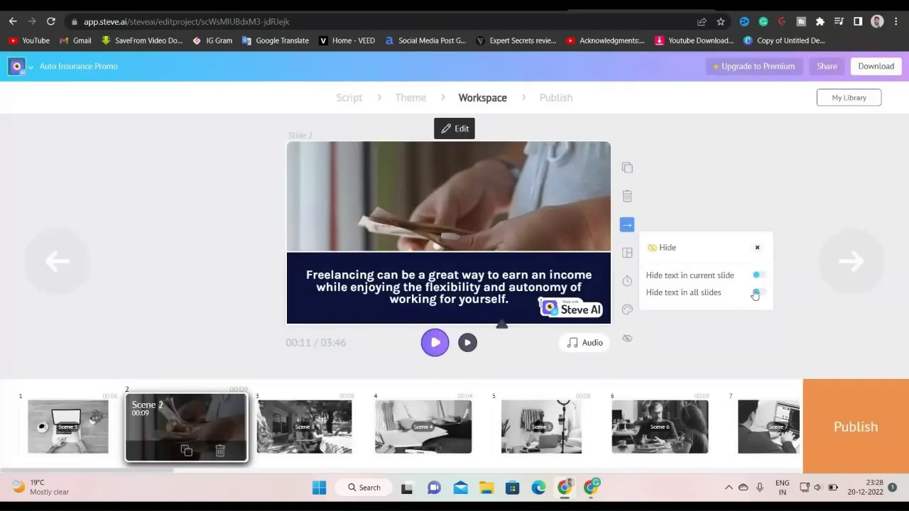
click(758, 292)
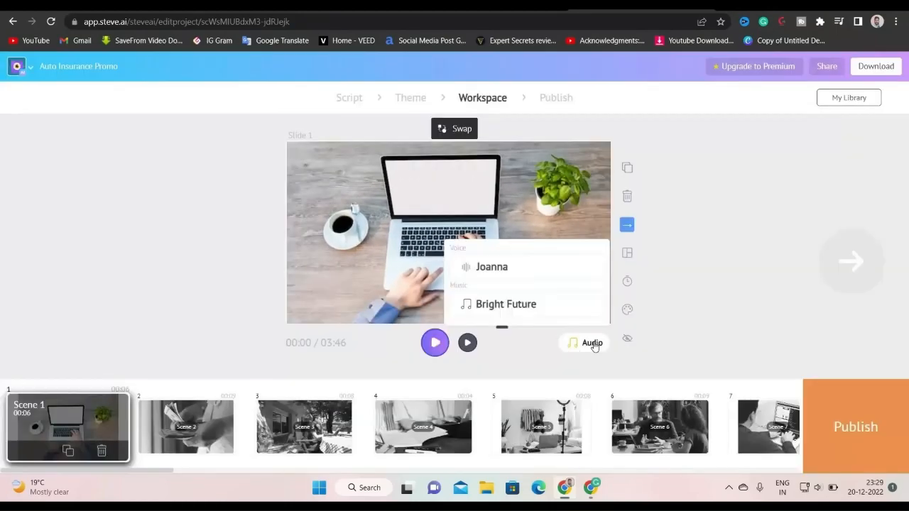
click(581, 305)
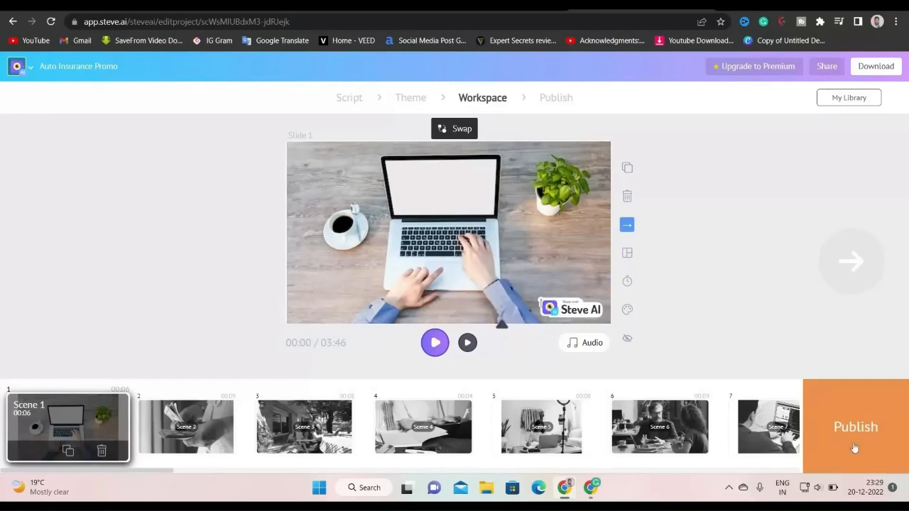
Step: Publish the video as HD 720p and download the exported MP4
click(855, 426)
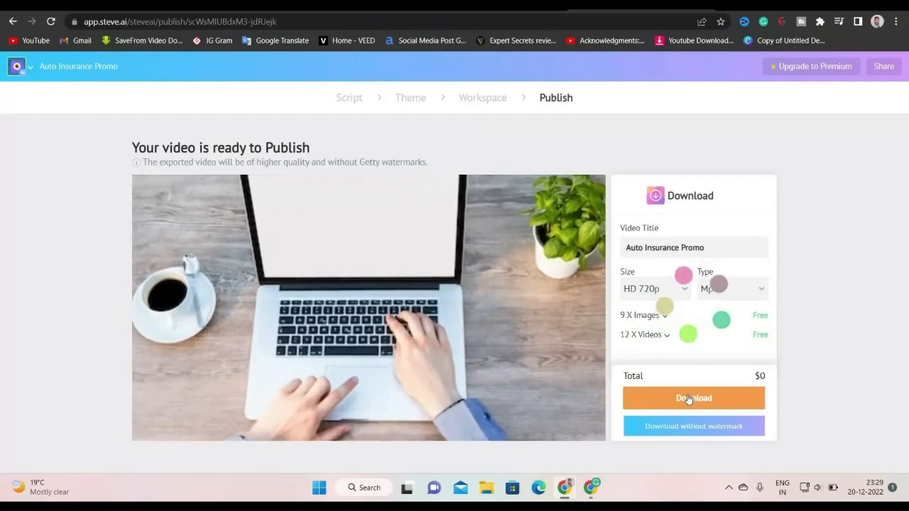
click(693, 397)
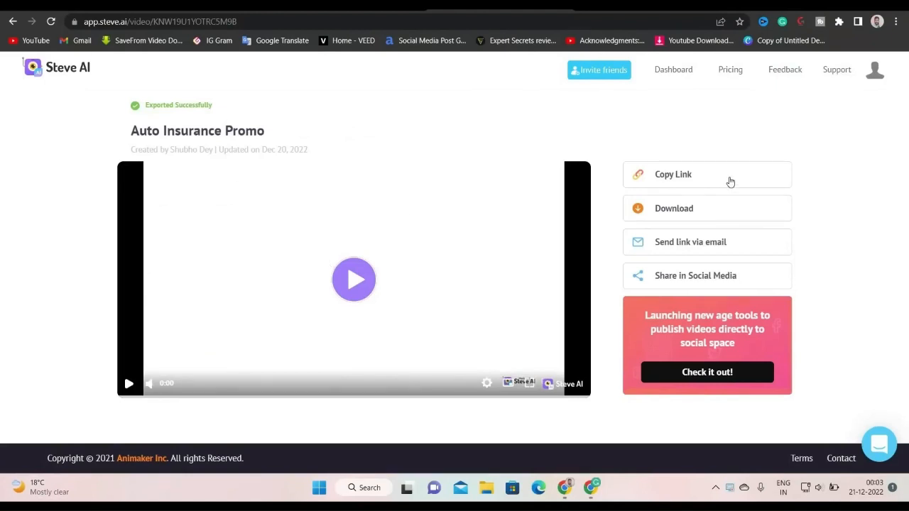
mouse_move(703, 217)
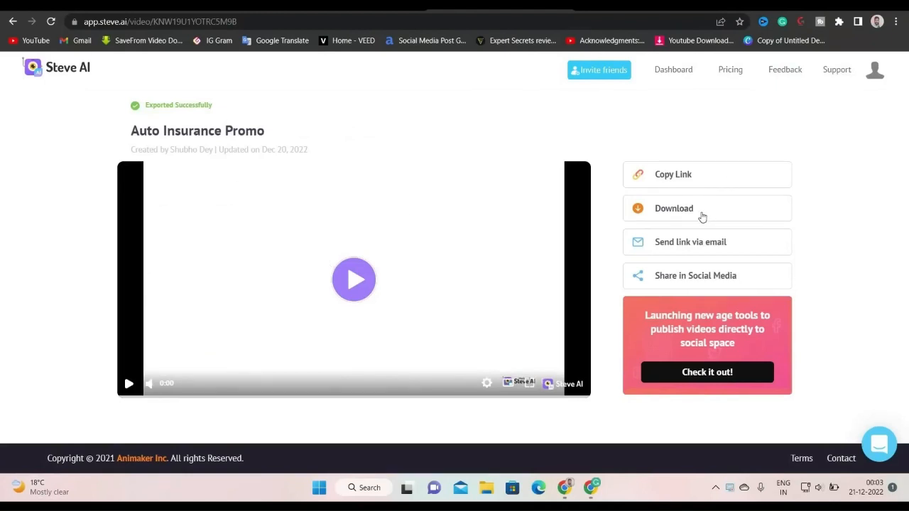
click(673, 208)
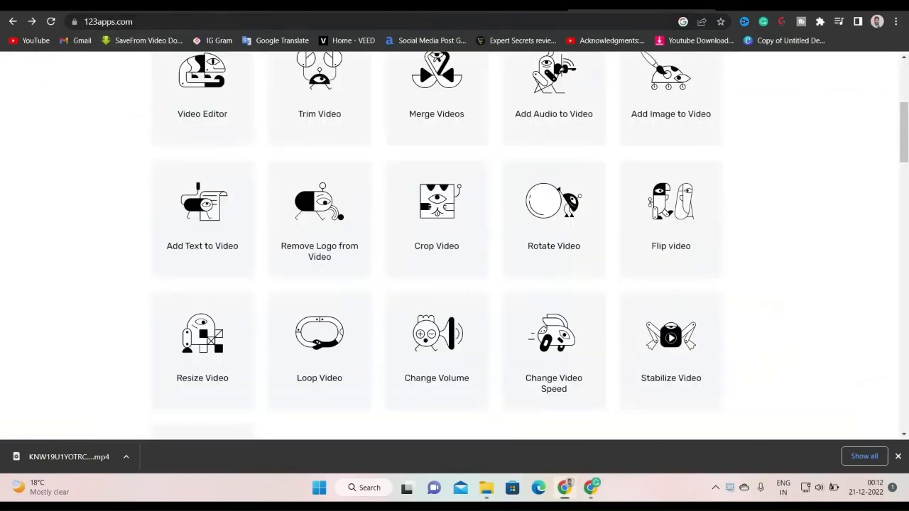
Step: Run the MP4 through 123apps Remove Logo with the watermark marked, and save the result
scroll(down, 3)
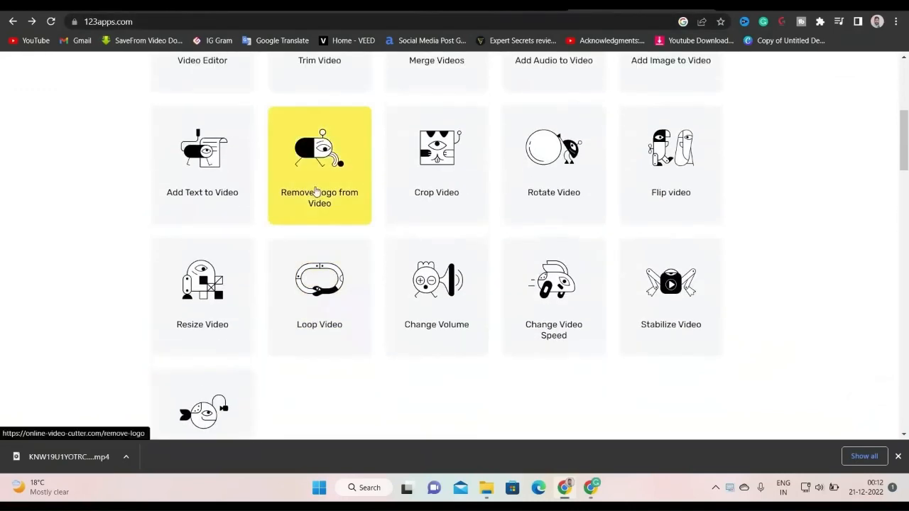
click(320, 166)
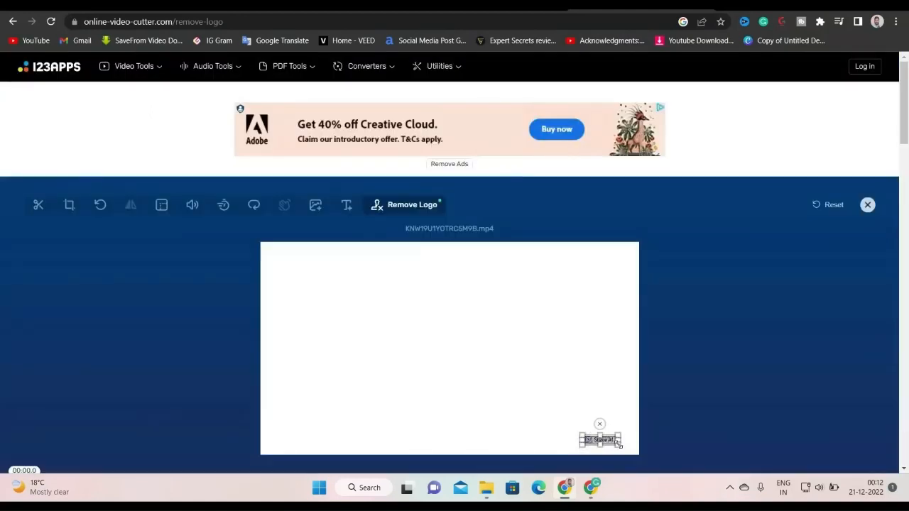
scroll(down, 3)
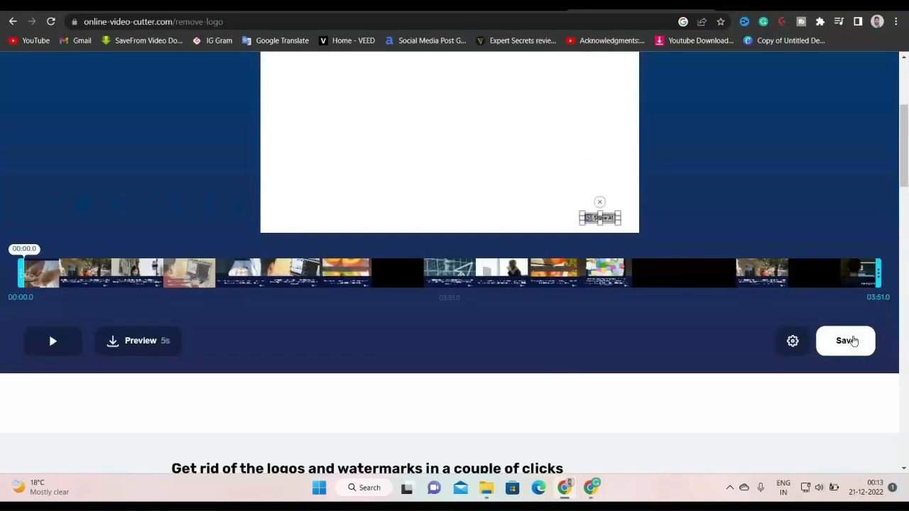
mouse_move(854, 342)
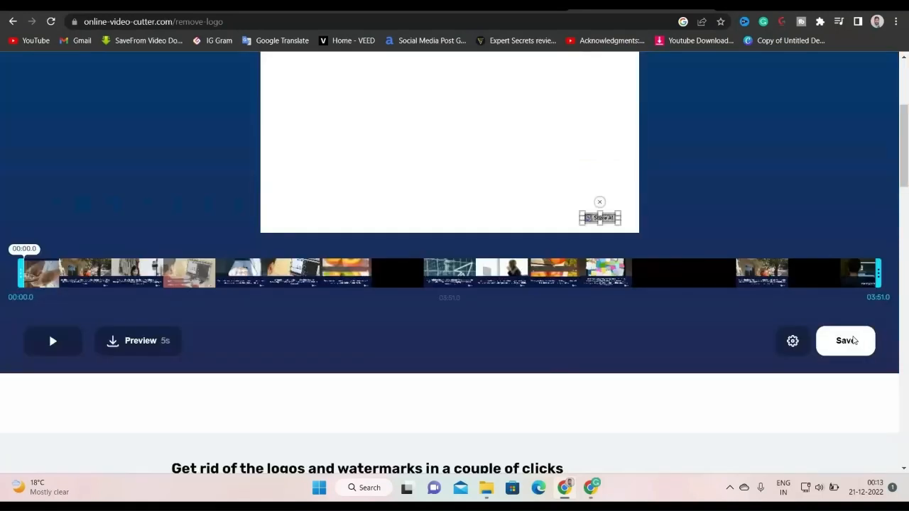
click(845, 341)
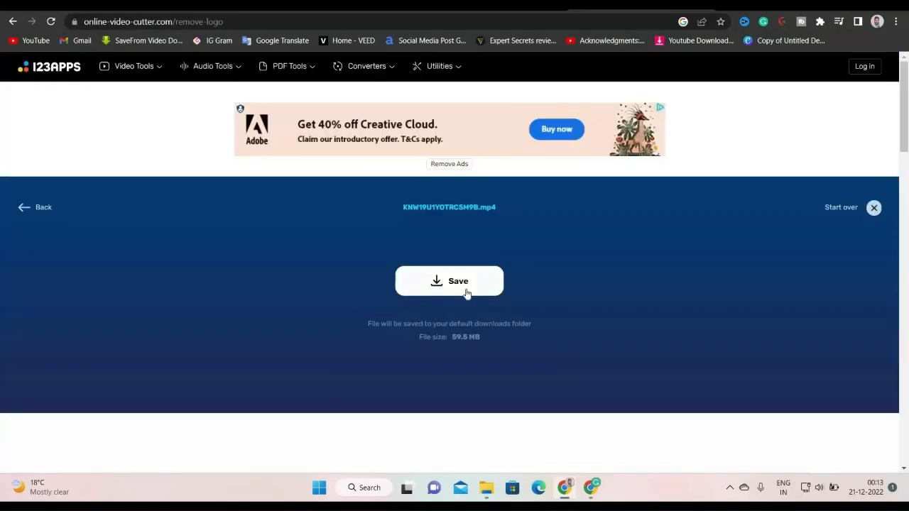
click(449, 280)
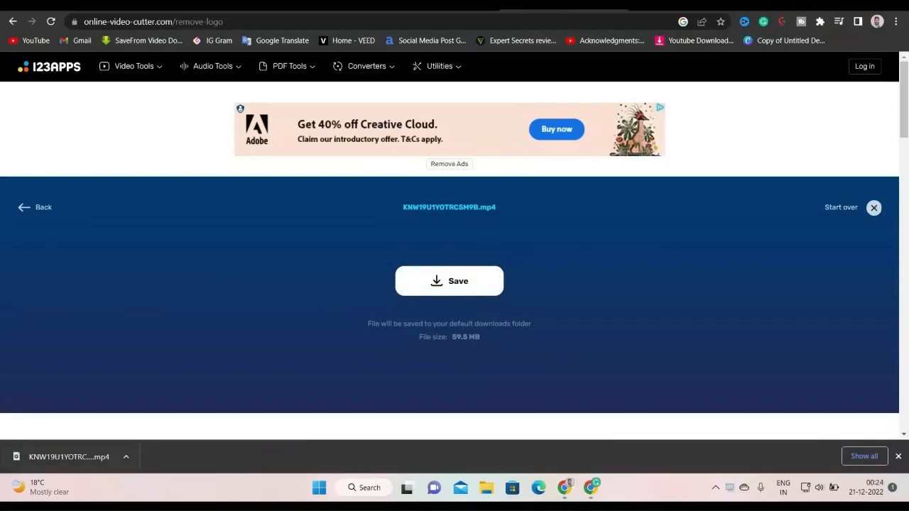
mouse_move(78, 422)
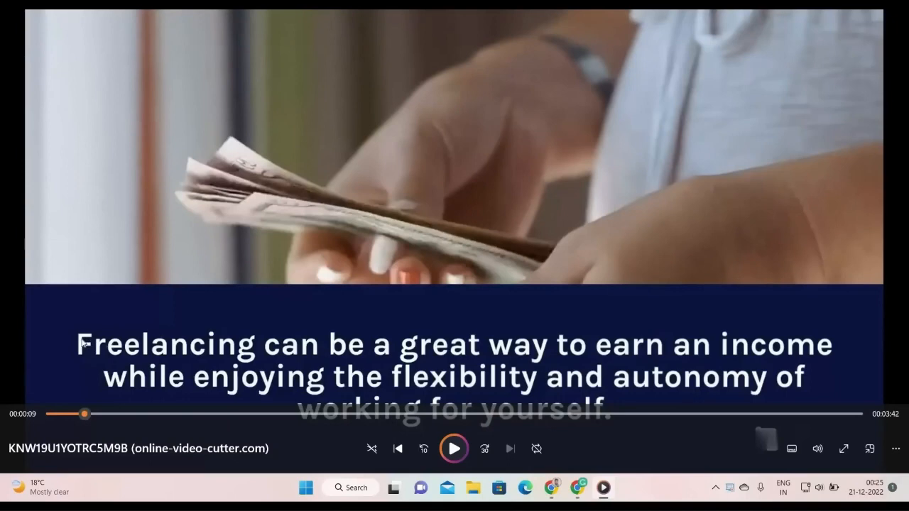
mouse_move(581, 365)
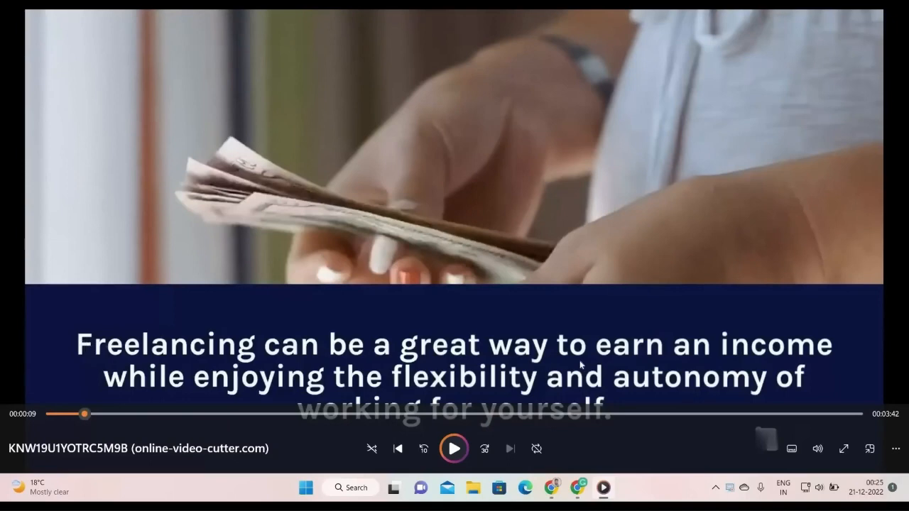